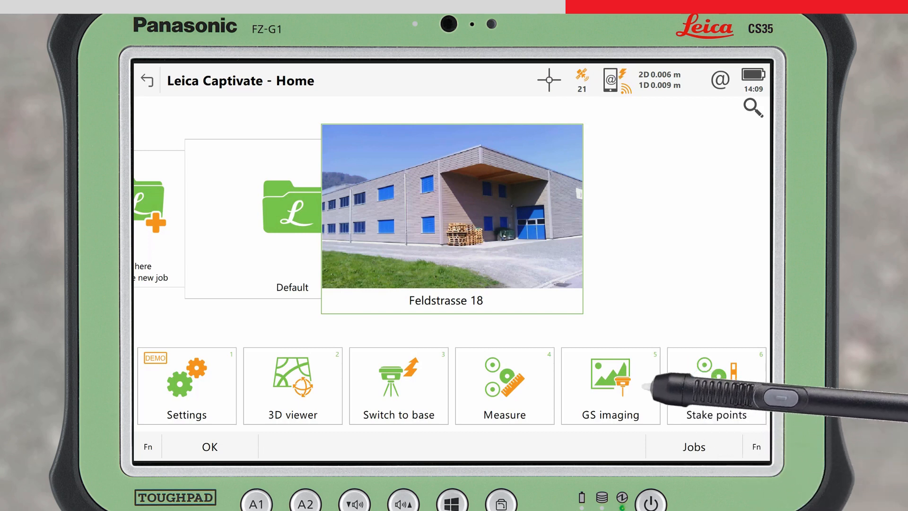
Start Measure in images from GS imaging and choose Image_Group_001.
left_click(610, 386)
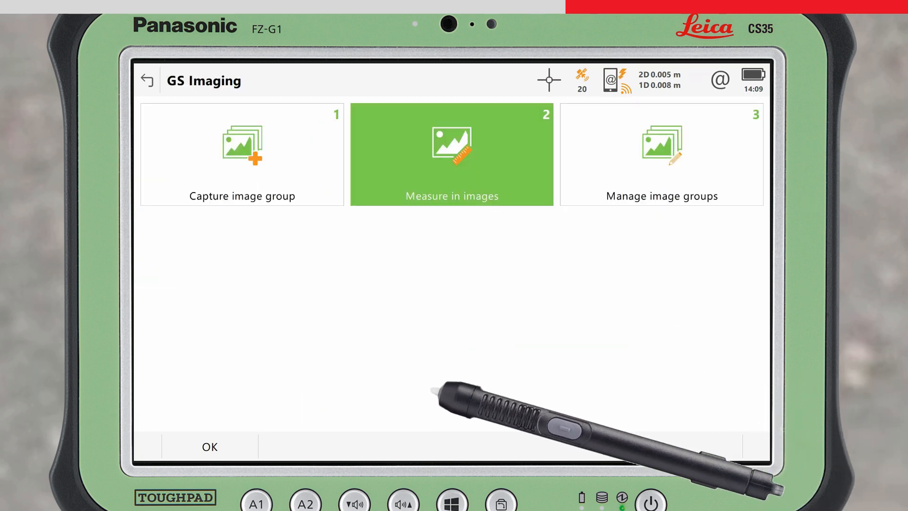
left_click(452, 154)
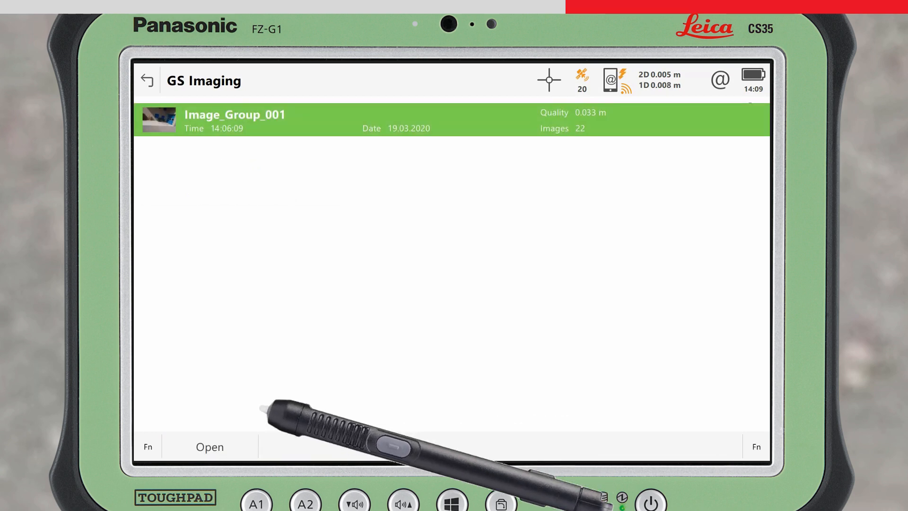
left_click(406, 120)
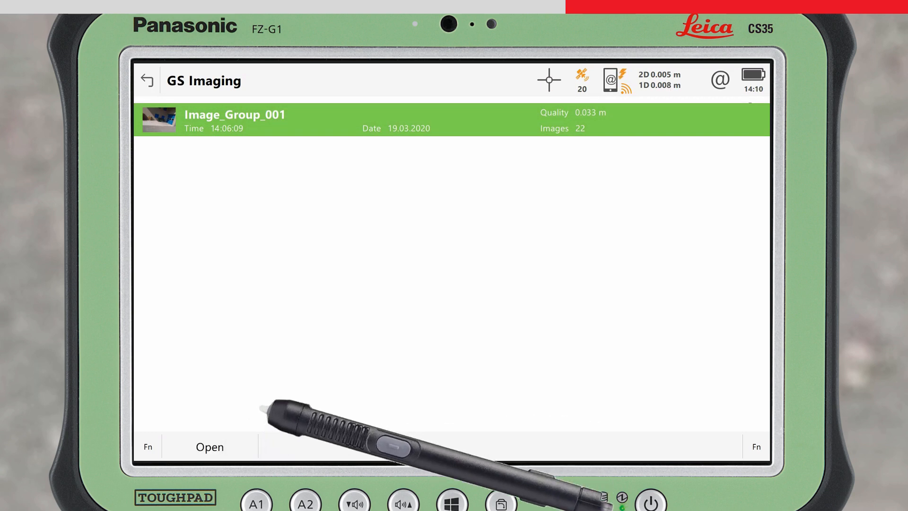
left_click(209, 447)
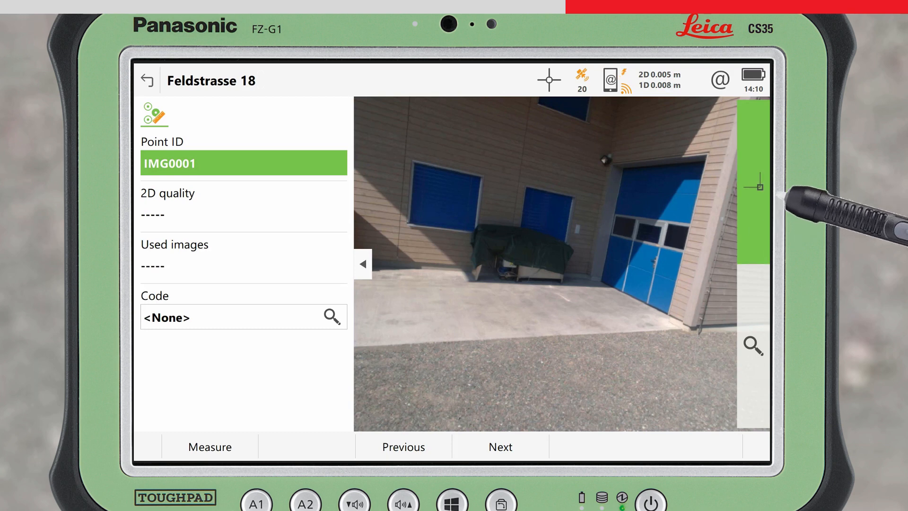
mouse_move(701, 220)
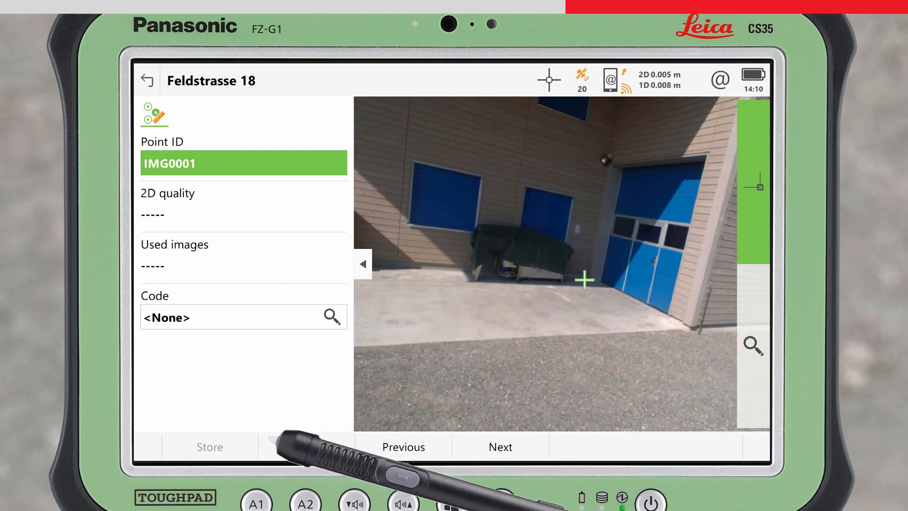
Mark IMG0001 in the image so its position computes from 5 images at 0.033 m 2D quality.
left_click(583, 280)
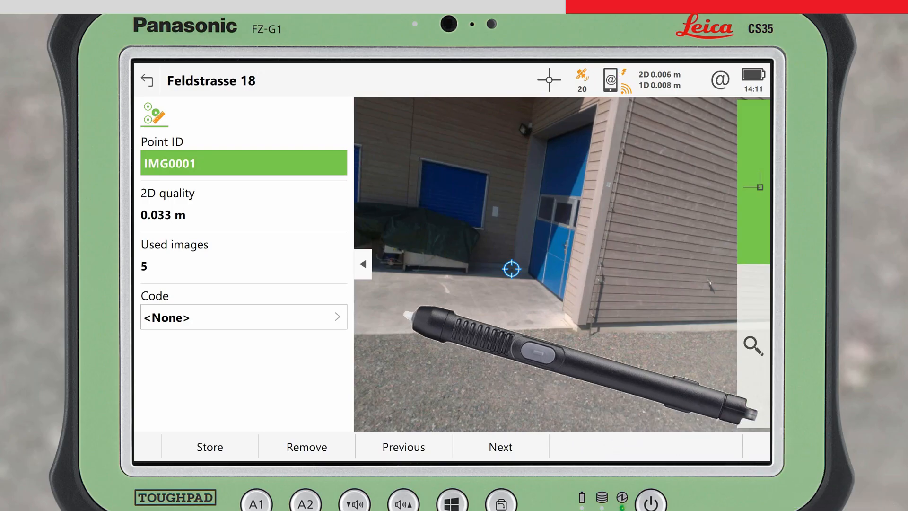
Assign code BG (Building) to IMG0001 and store the point.
left_click(243, 317)
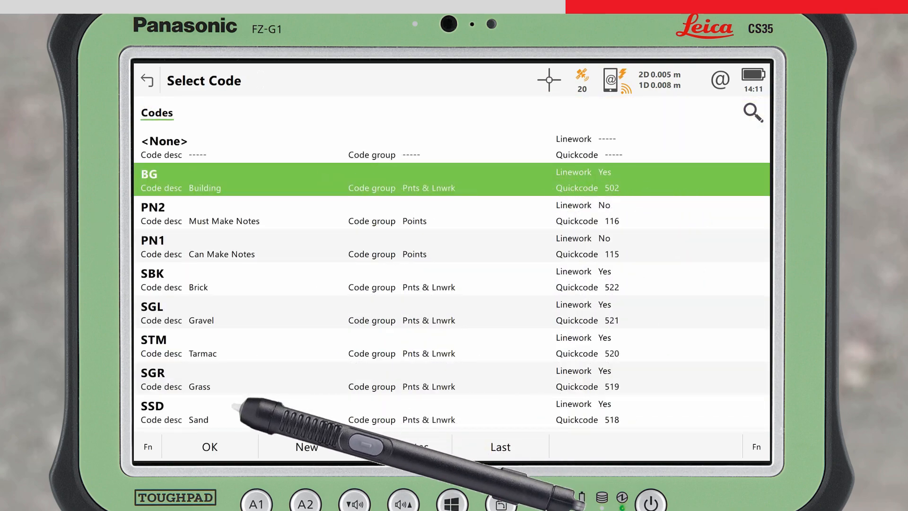
left_click(210, 445)
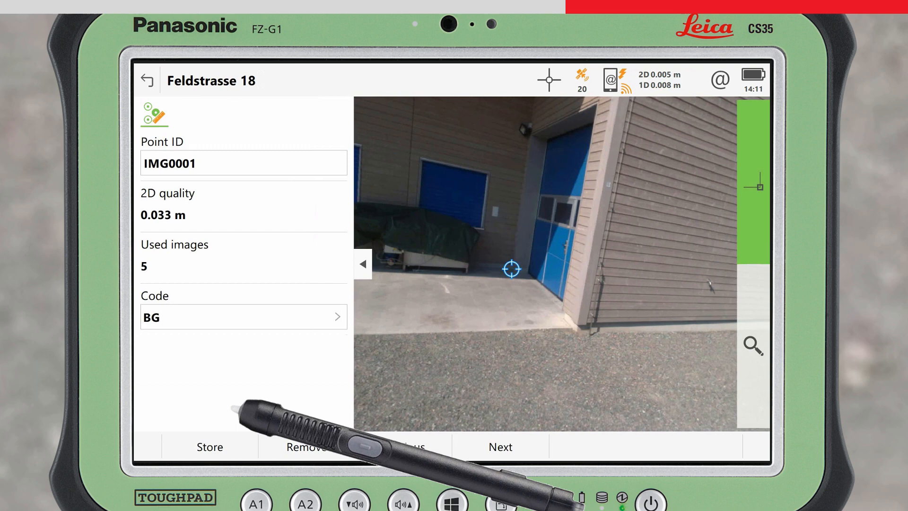
left_click(210, 446)
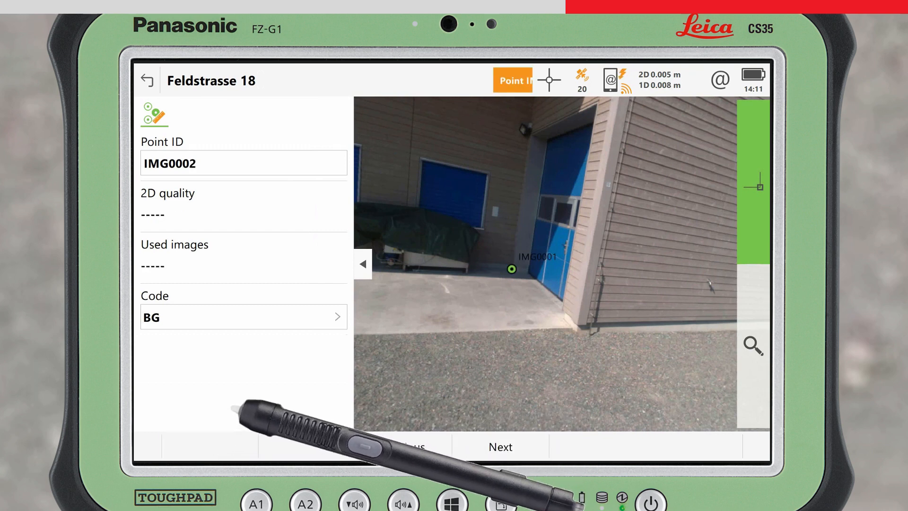